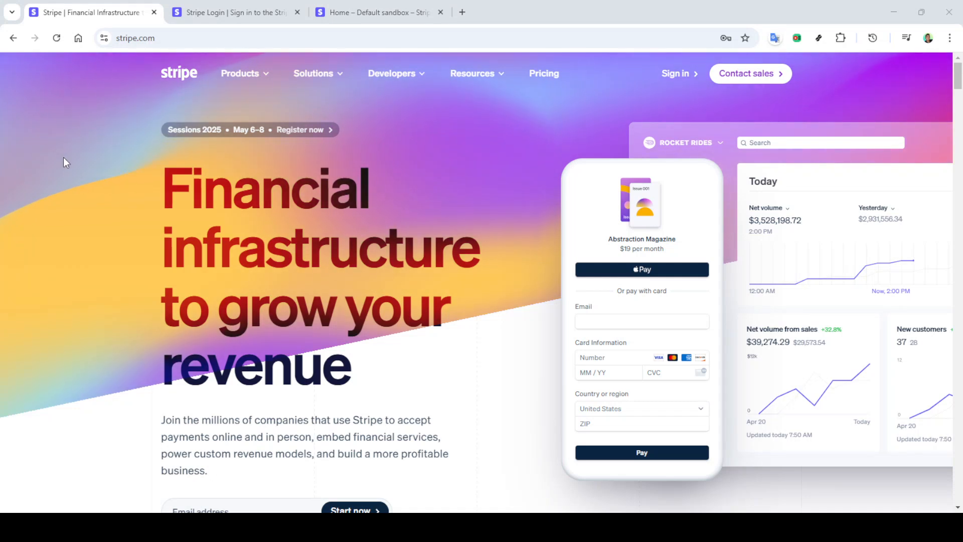
{"action": "mouse_move", "coordinate": [5, 214]}
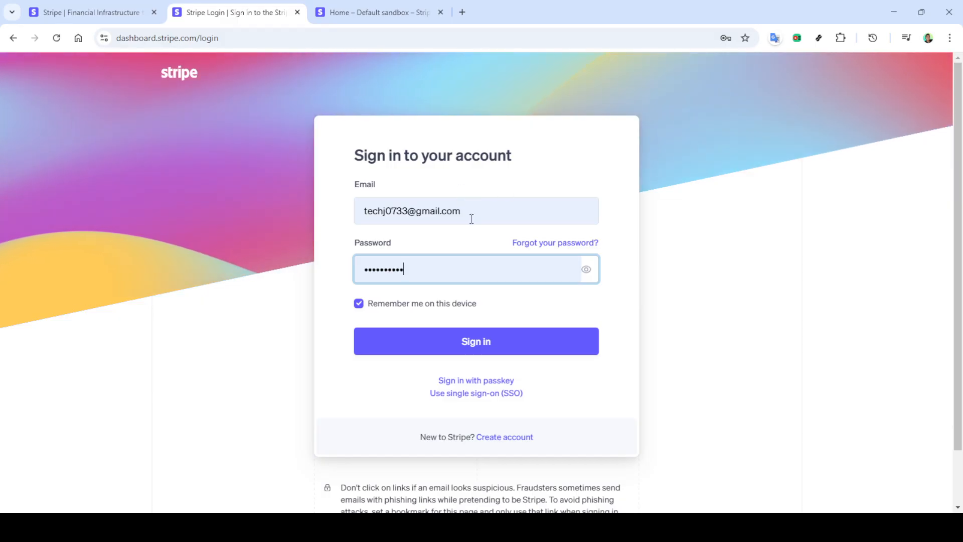
- Sign in to the JM Tech Stripe account with the entered email and password
{"action": "left_click", "coordinate": [476, 210]}
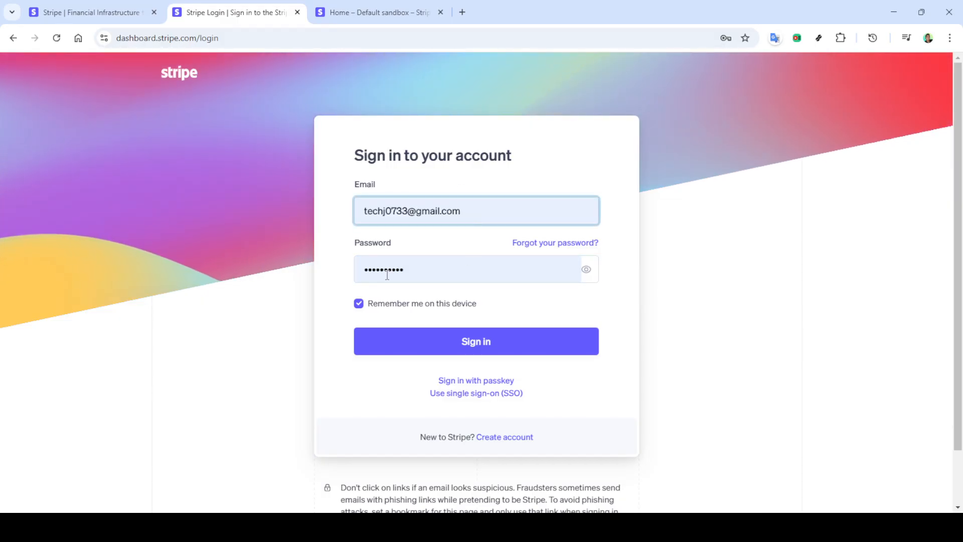
{"action": "left_click", "coordinate": [467, 269]}
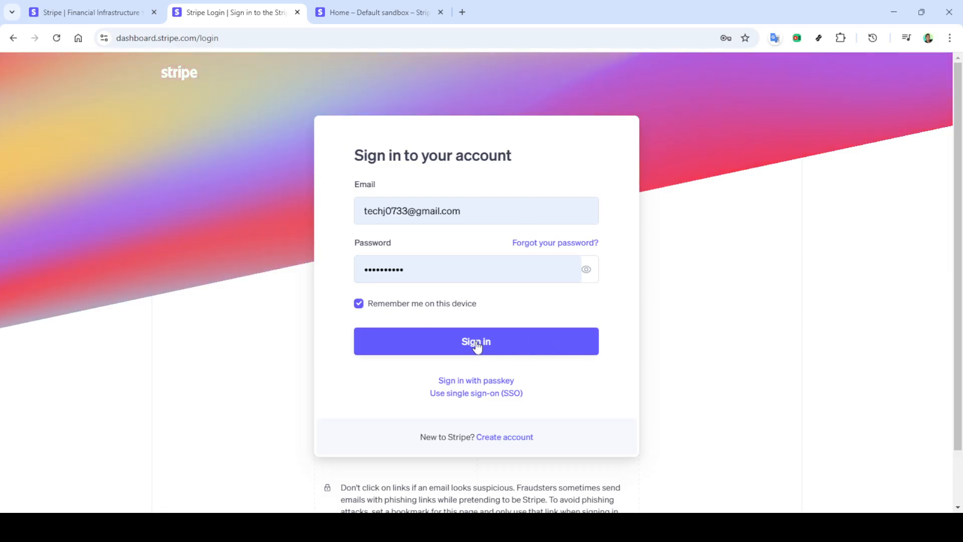
{"action": "left_click", "coordinate": [475, 342]}
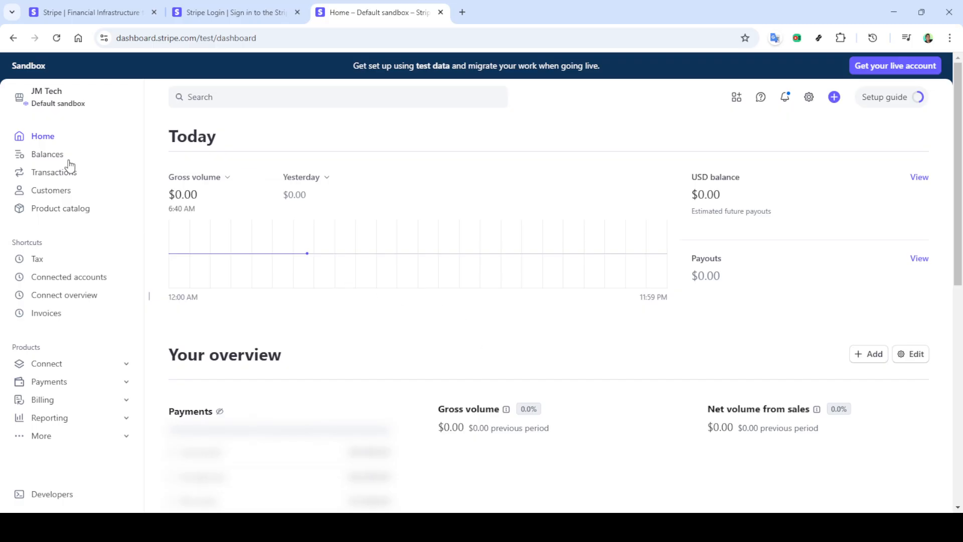
{"action": "mouse_move", "coordinate": [62, 148]}
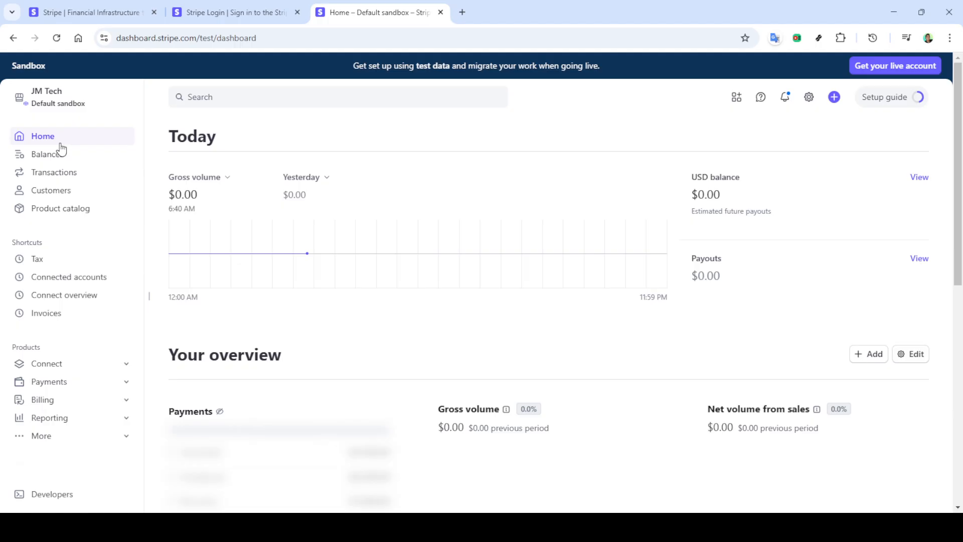
{"action": "mouse_move", "coordinate": [114, 156]}
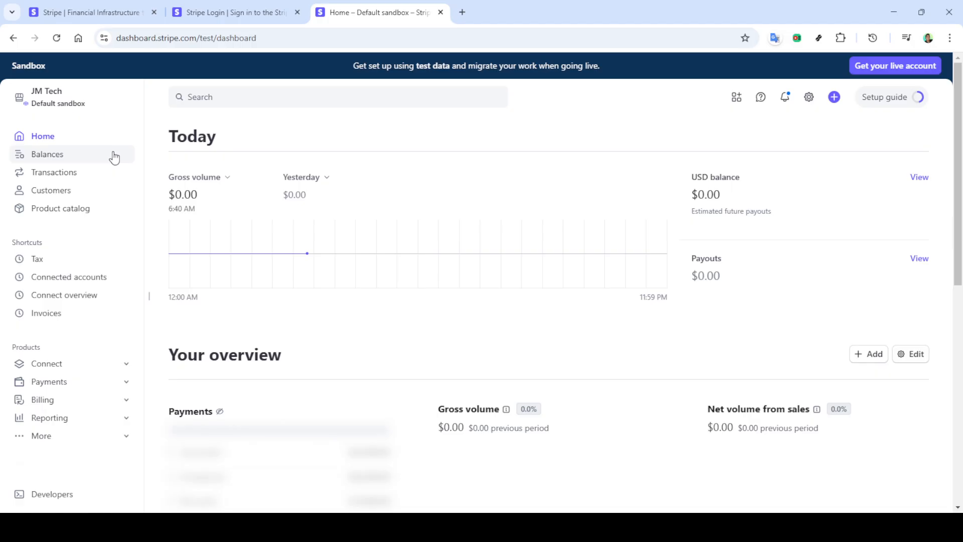
- Scroll the sandbox home to reveal gross volume, net volume and new customers metrics
{"action": "scroll", "scroll_direction": "down", "scroll_amount": 3}
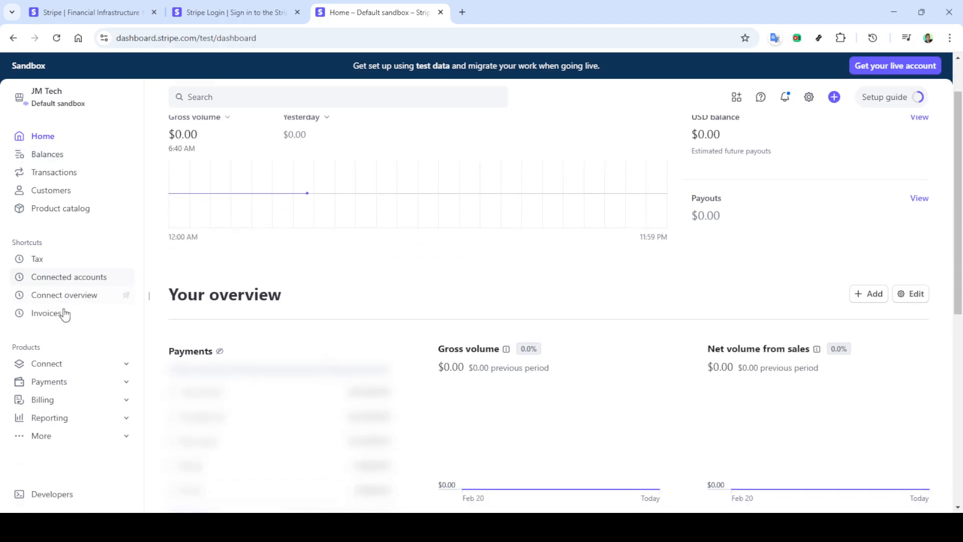
{"action": "scroll", "scroll_direction": "down", "scroll_amount": 3}
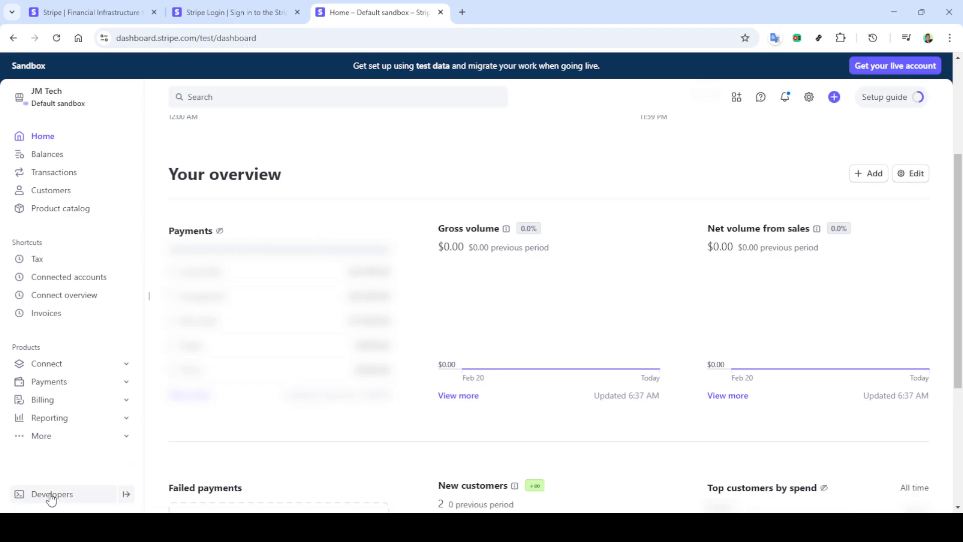
- Reach the API keys page from the sidebar's Developers menu
{"action": "left_click", "coordinate": [51, 493]}
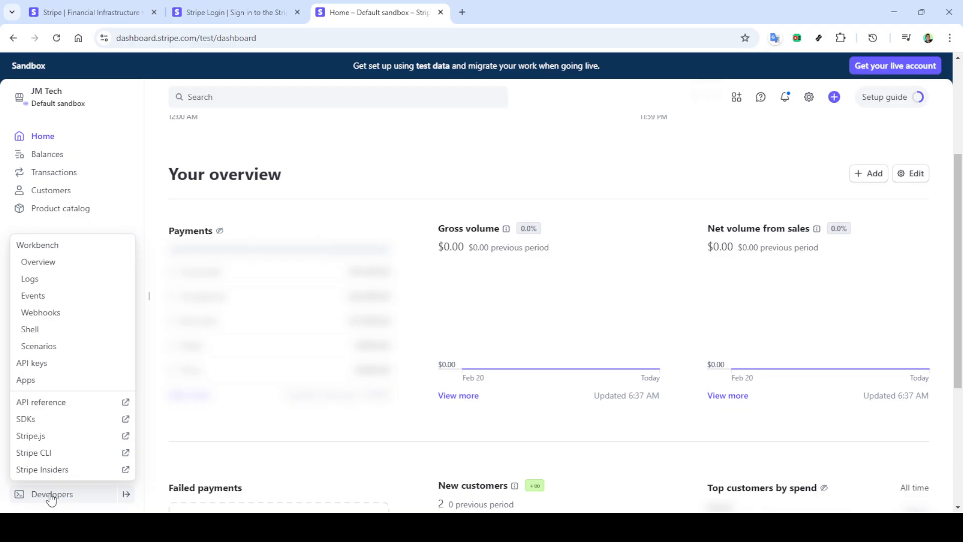
{"action": "mouse_move", "coordinate": [43, 470]}
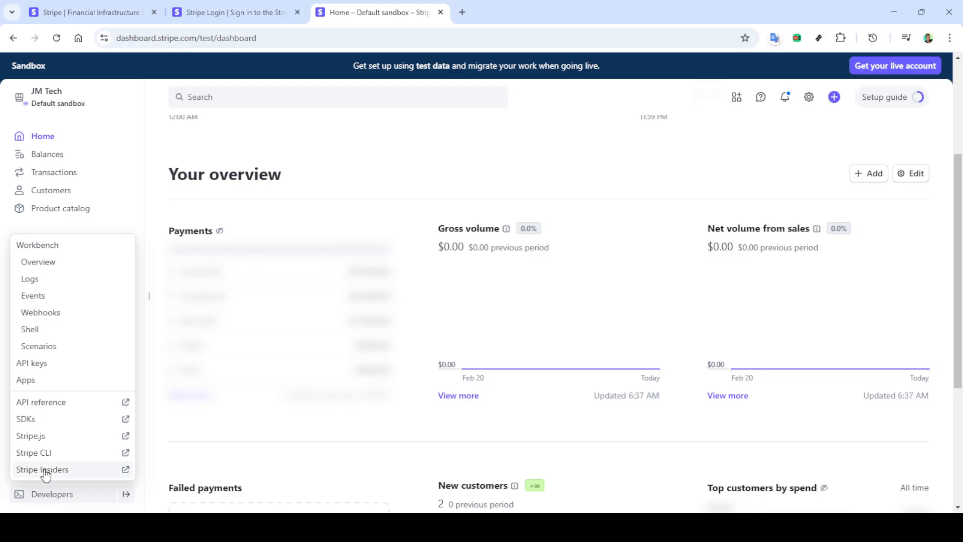
{"action": "mouse_move", "coordinate": [31, 362]}
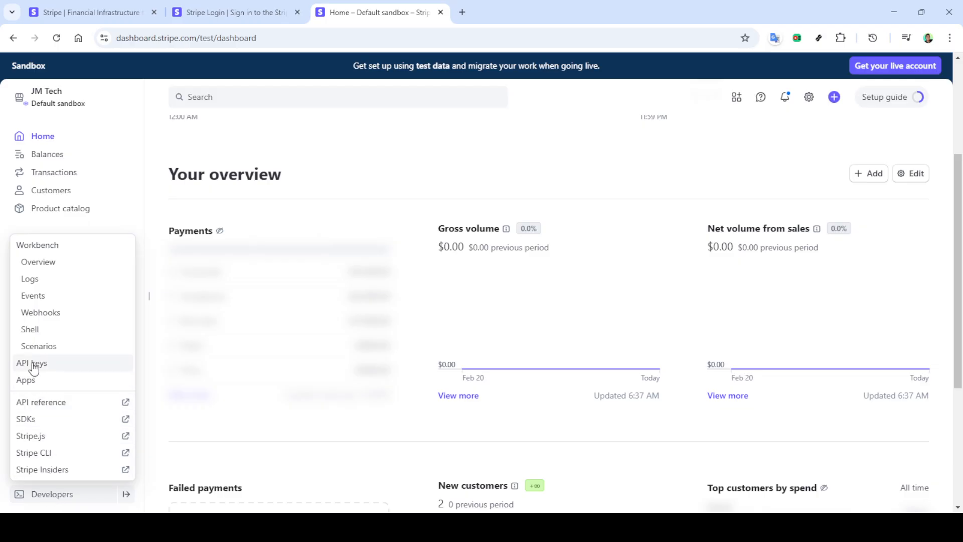
{"action": "mouse_move", "coordinate": [37, 369]}
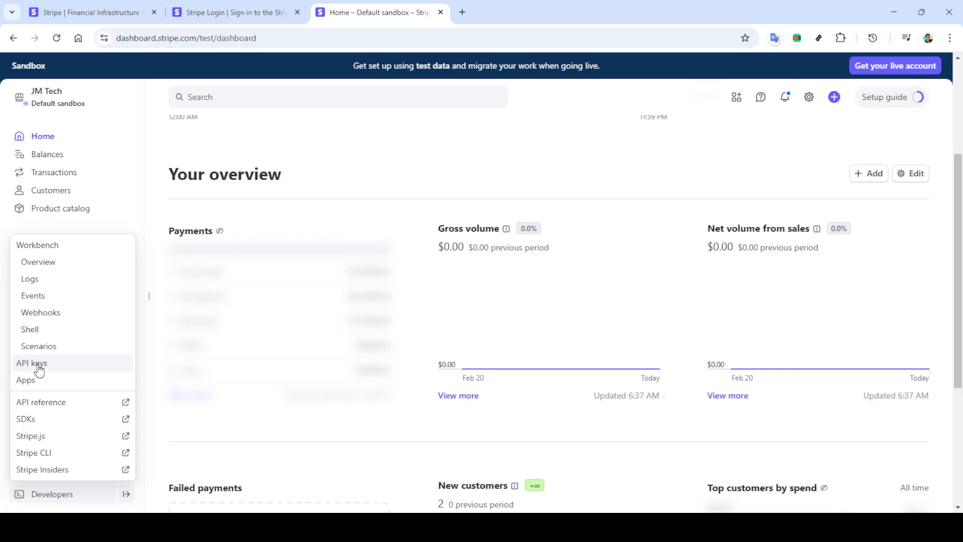
{"action": "left_click", "coordinate": [32, 362]}
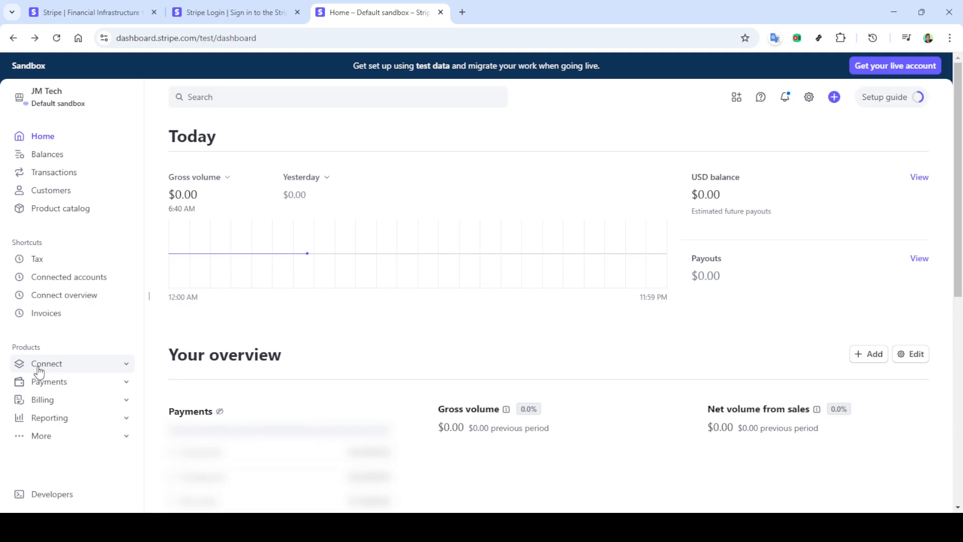
{"action": "mouse_move", "coordinate": [43, 371]}
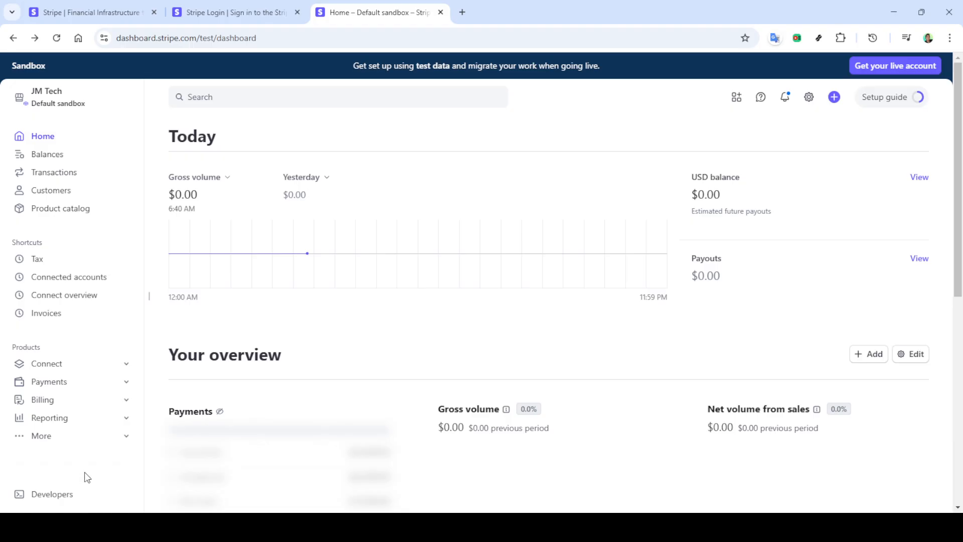
{"action": "scroll", "scroll_direction": "down", "scroll_amount": 3}
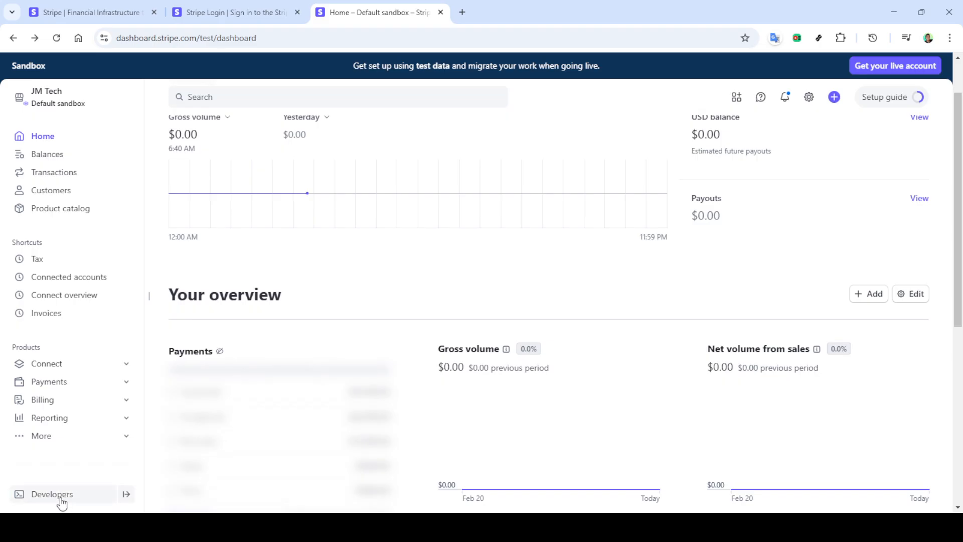
{"action": "left_click", "coordinate": [51, 493]}
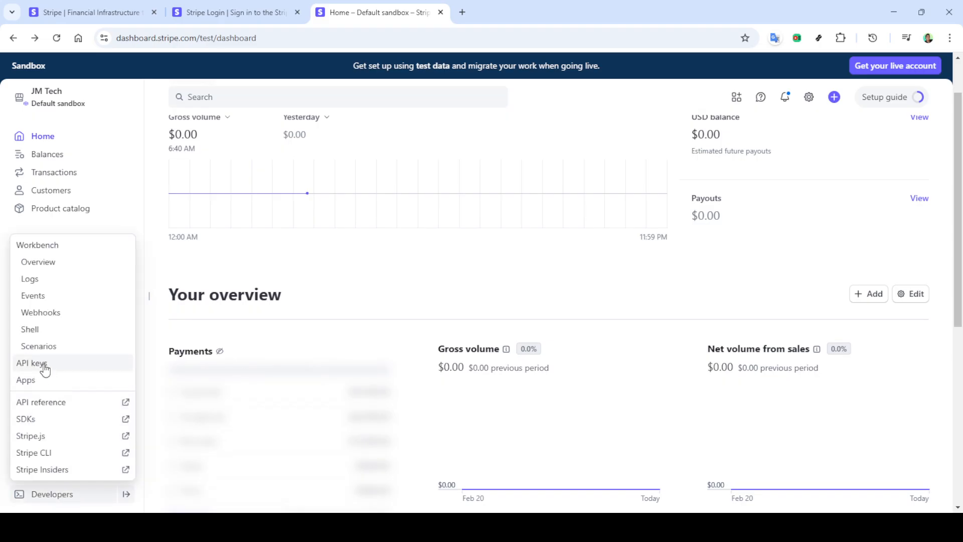
{"action": "left_click", "coordinate": [31, 362]}
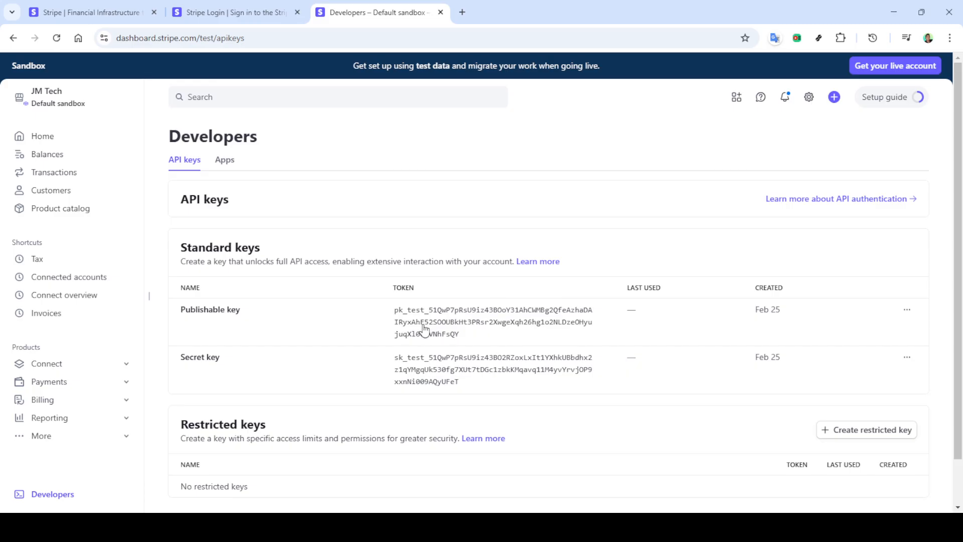
{"action": "mouse_move", "coordinate": [565, 365]}
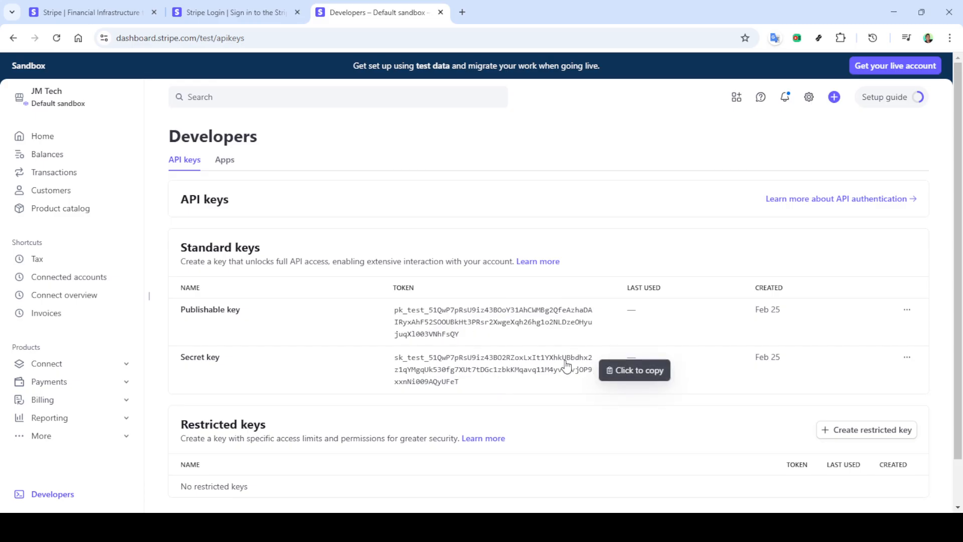
{"action": "mouse_move", "coordinate": [497, 320]}
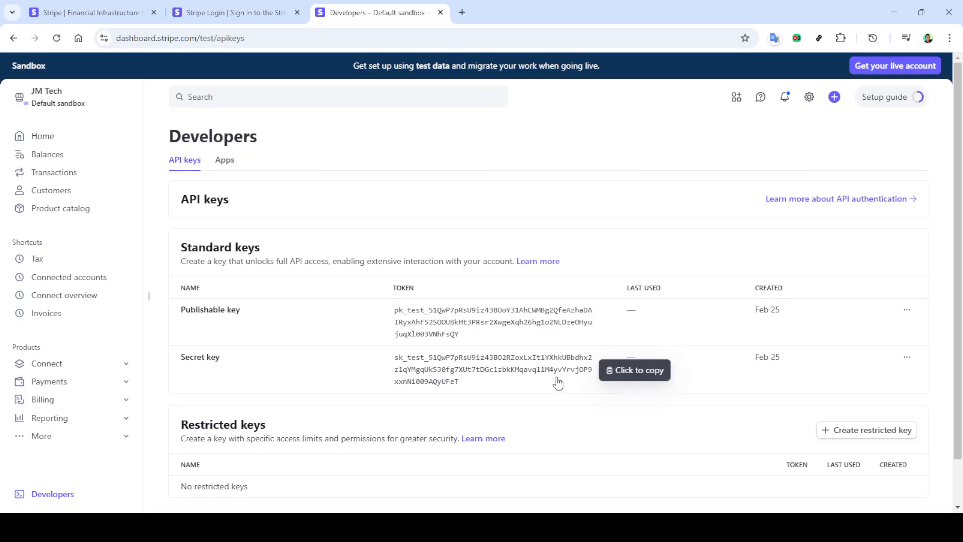
{"action": "mouse_move", "coordinate": [263, 354]}
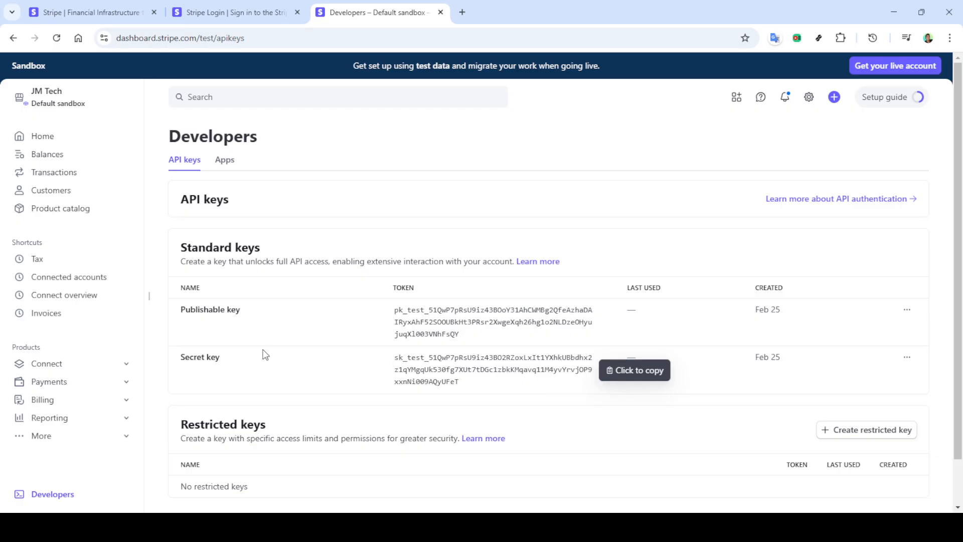
{"action": "mouse_move", "coordinate": [223, 350]}
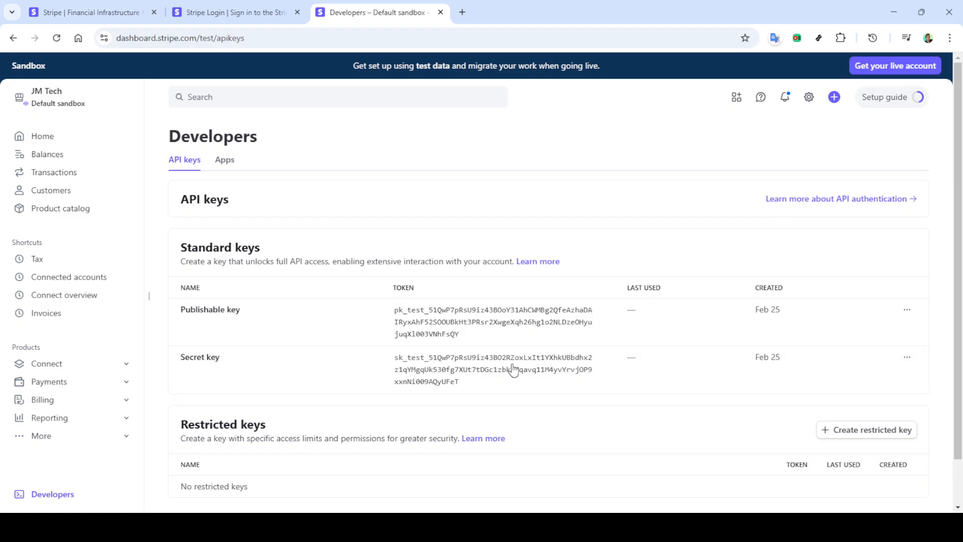
{"action": "mouse_move", "coordinate": [571, 373]}
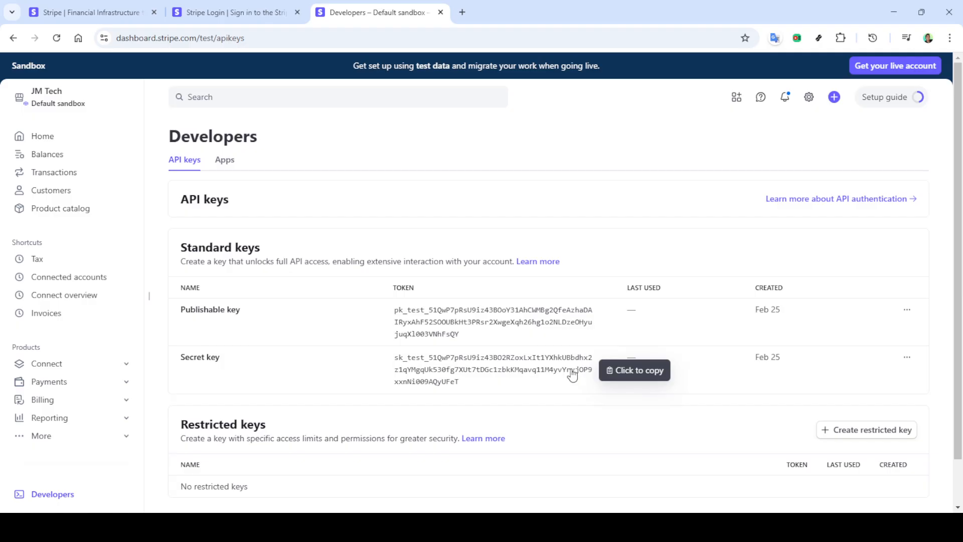
{"action": "mouse_move", "coordinate": [666, 400]}
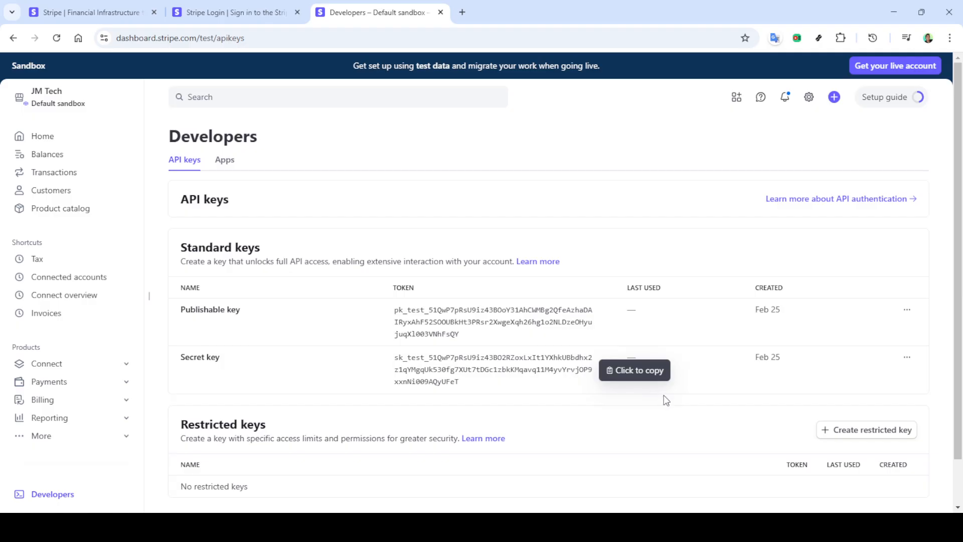
{"action": "mouse_move", "coordinate": [614, 329]}
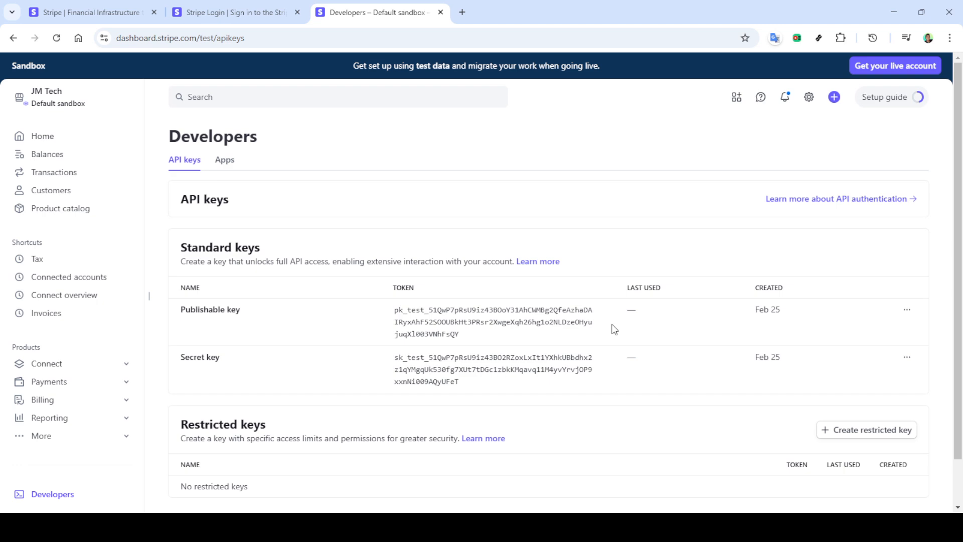
- Scroll the API keys page to reveal the empty restricted keys section below the standard test keys
{"action": "scroll", "scroll_direction": "down", "scroll_amount": 3}
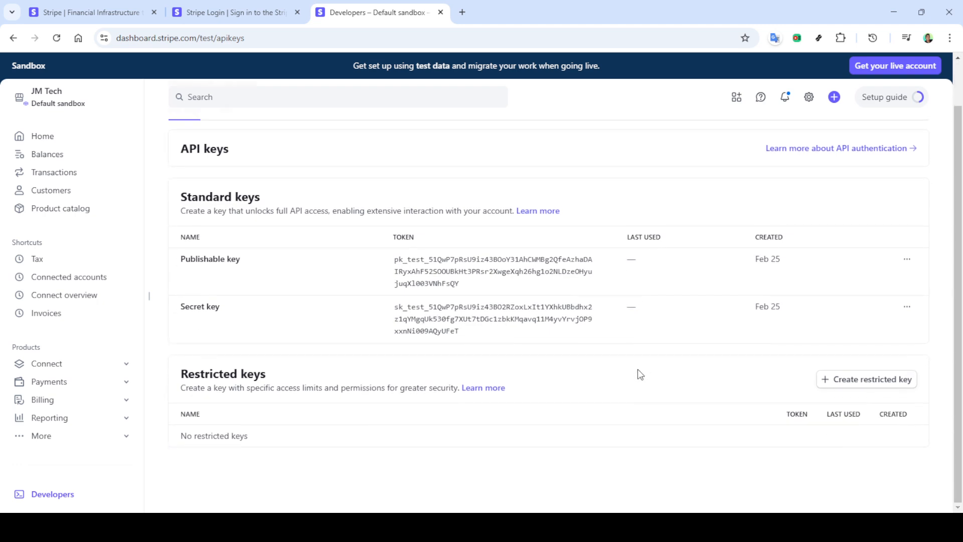